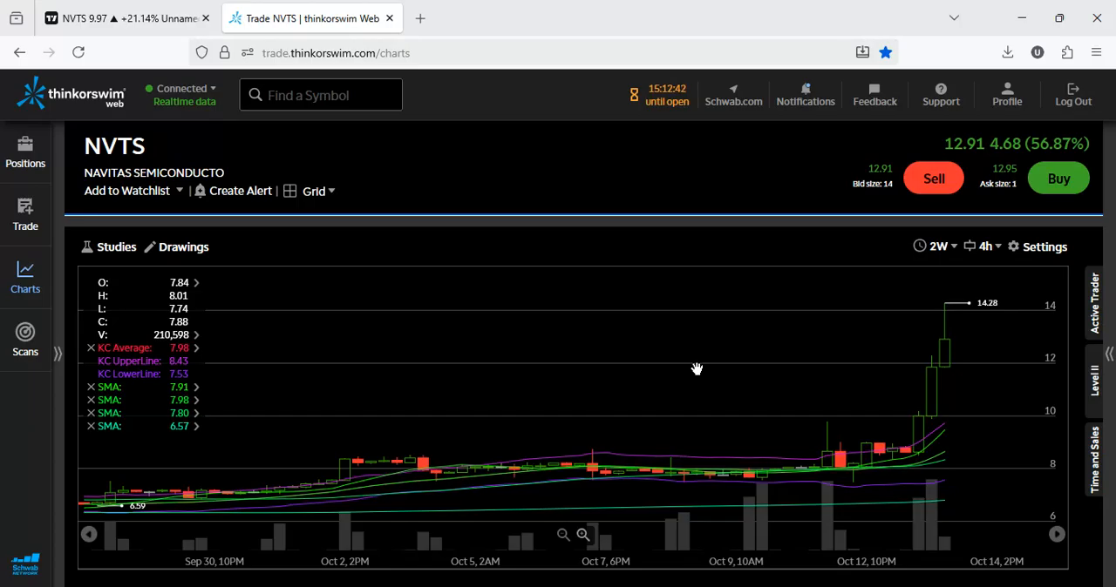
mouse_move(948, 405)
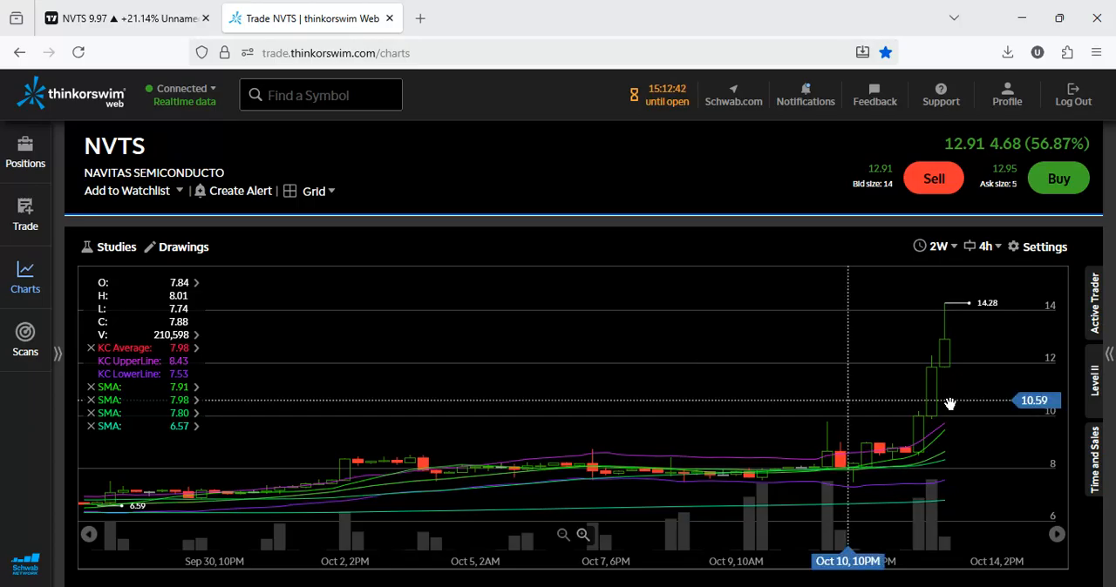
mouse_move(942, 331)
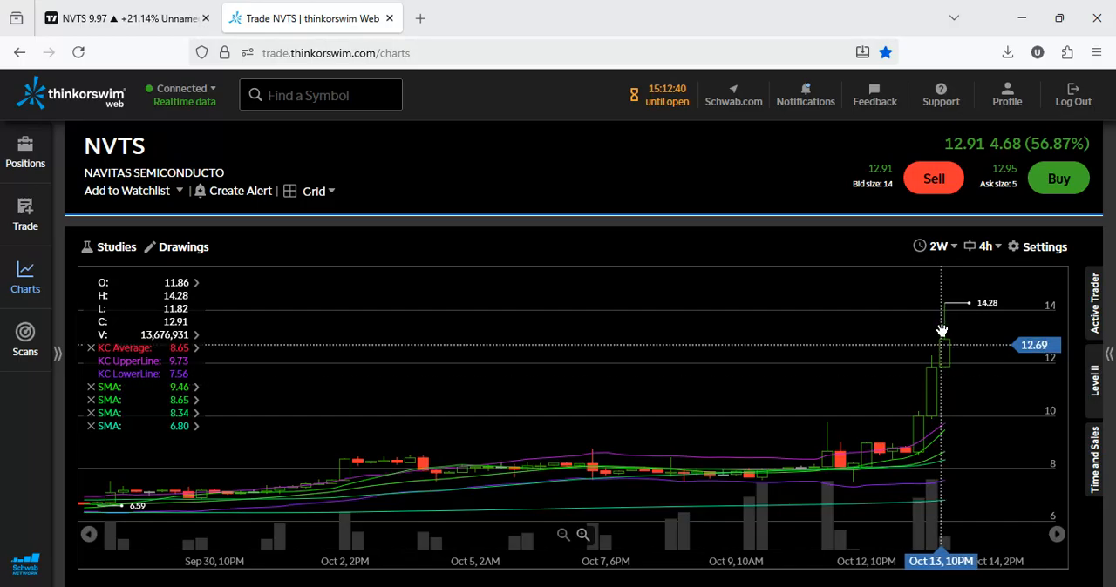
mouse_move(950, 307)
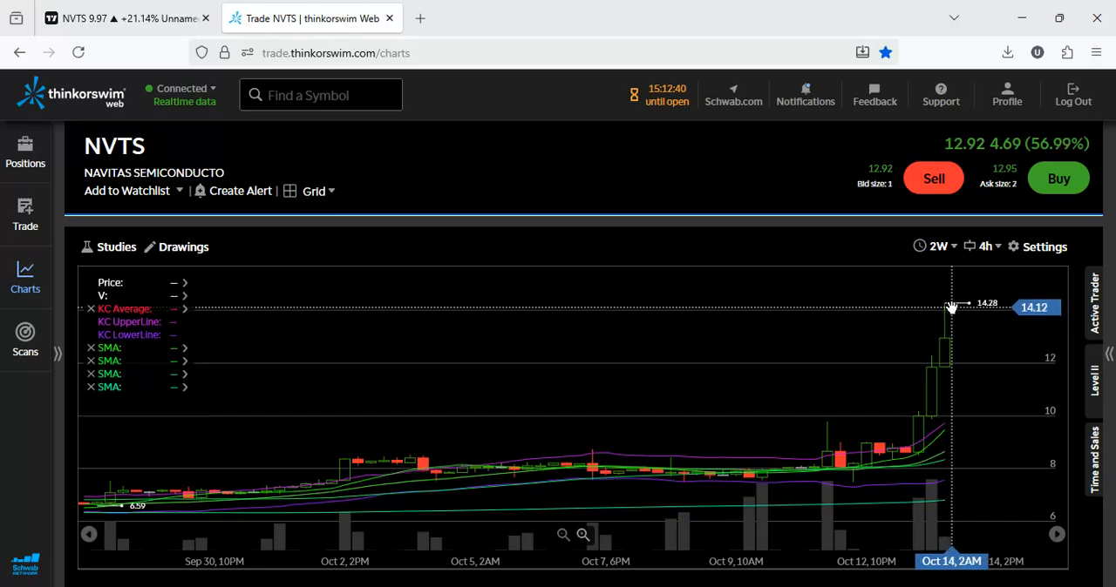
mouse_move(925, 293)
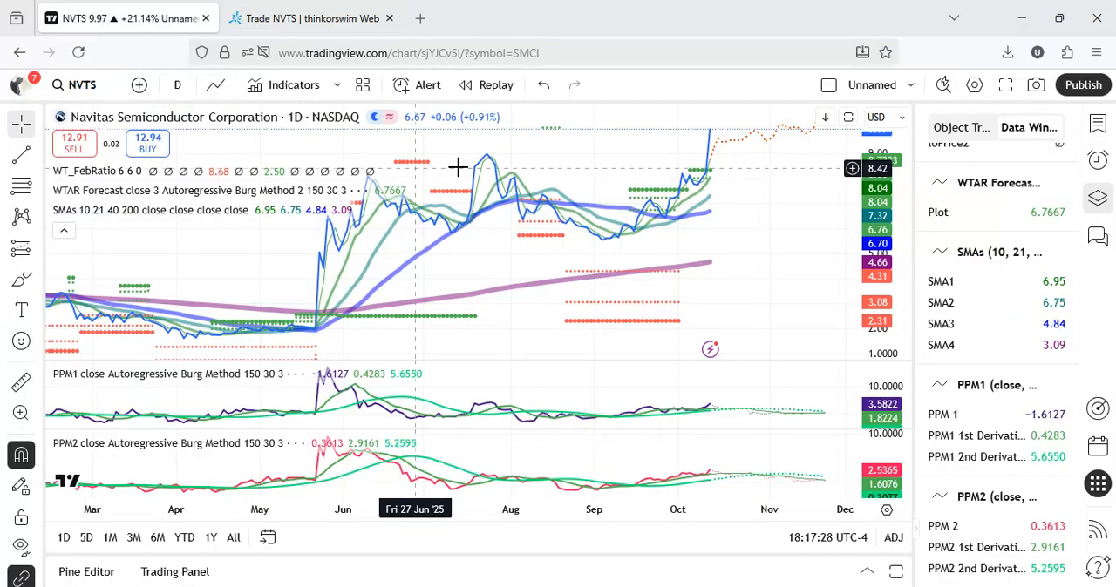
mouse_move(487, 160)
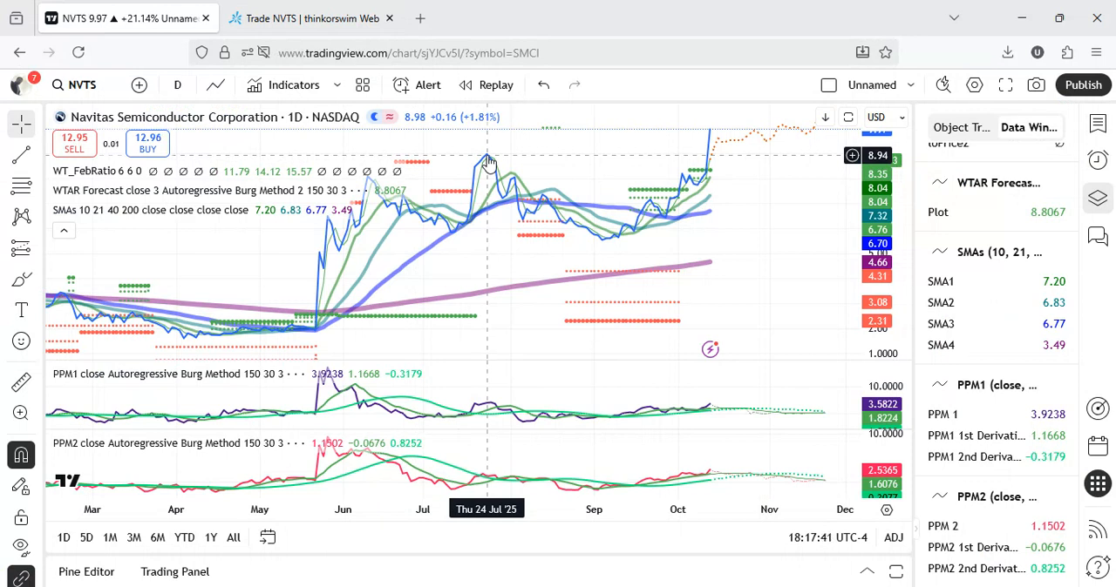
mouse_move(492, 154)
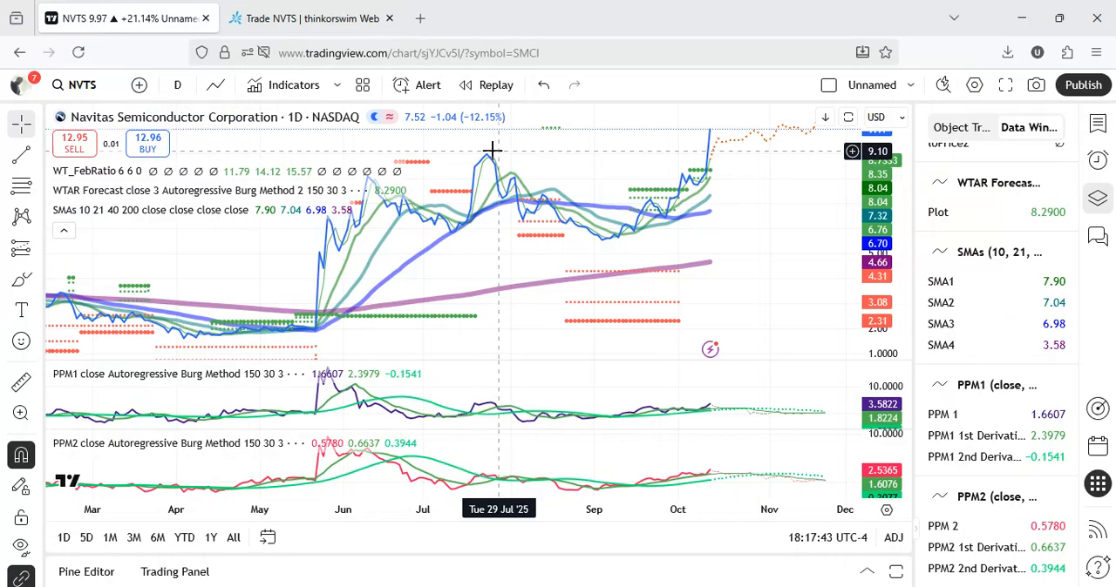
mouse_move(486, 159)
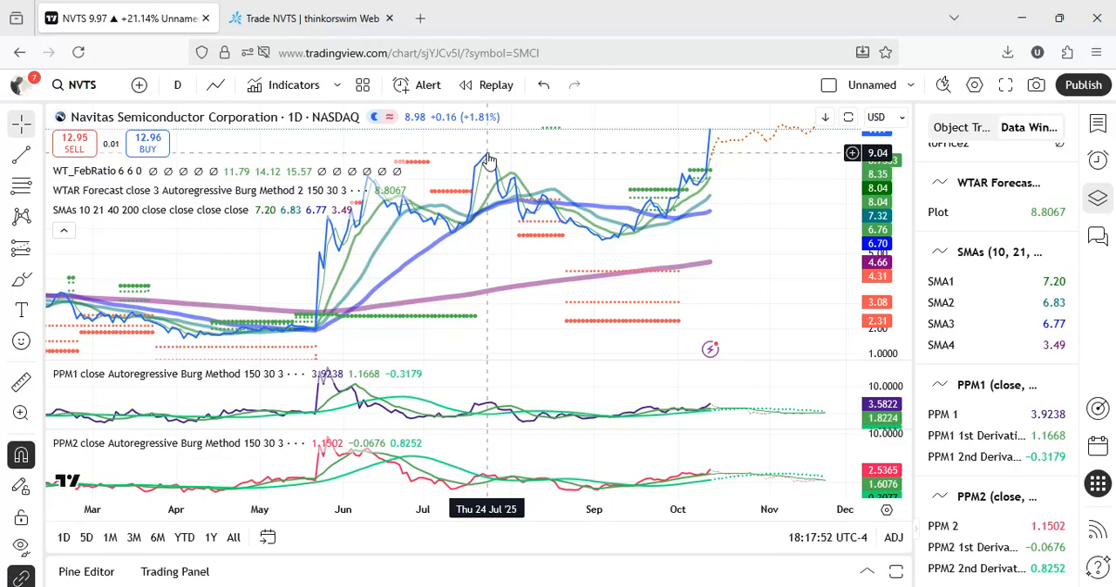
mouse_move(712, 139)
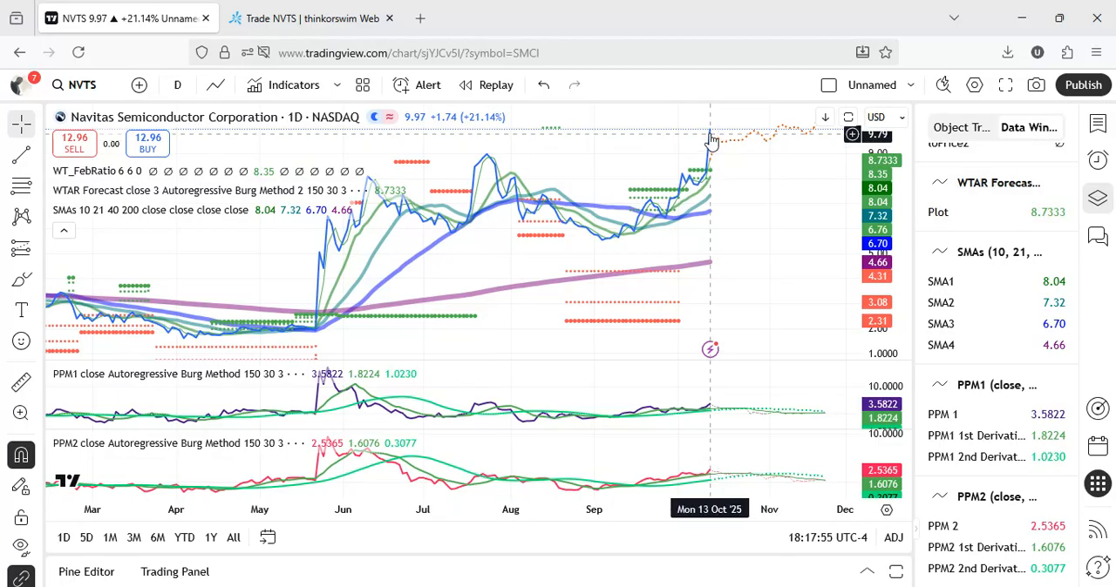
mouse_move(718, 146)
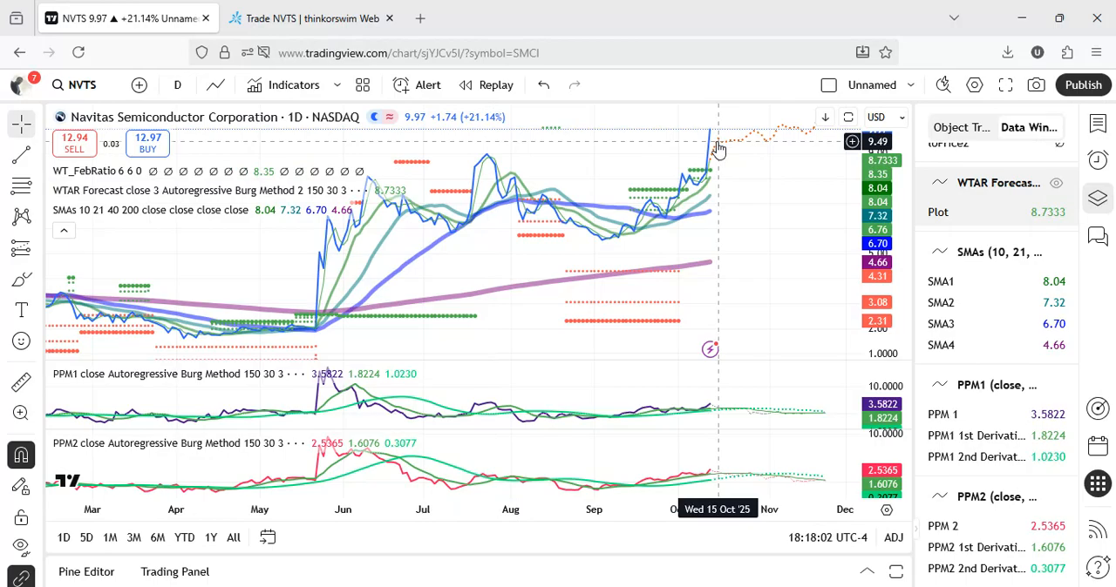
mouse_move(725, 155)
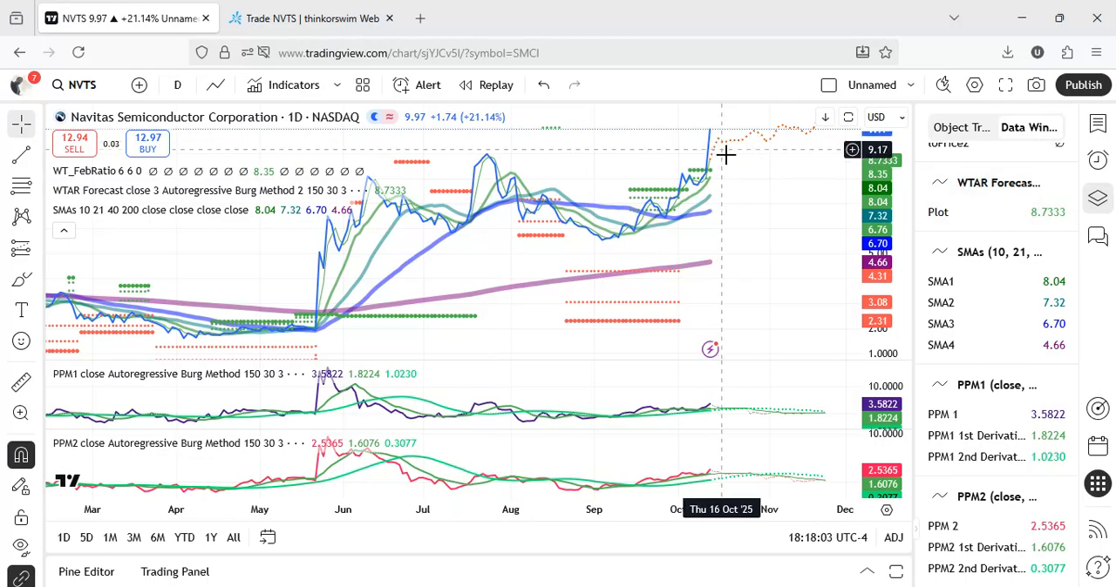
mouse_move(713, 167)
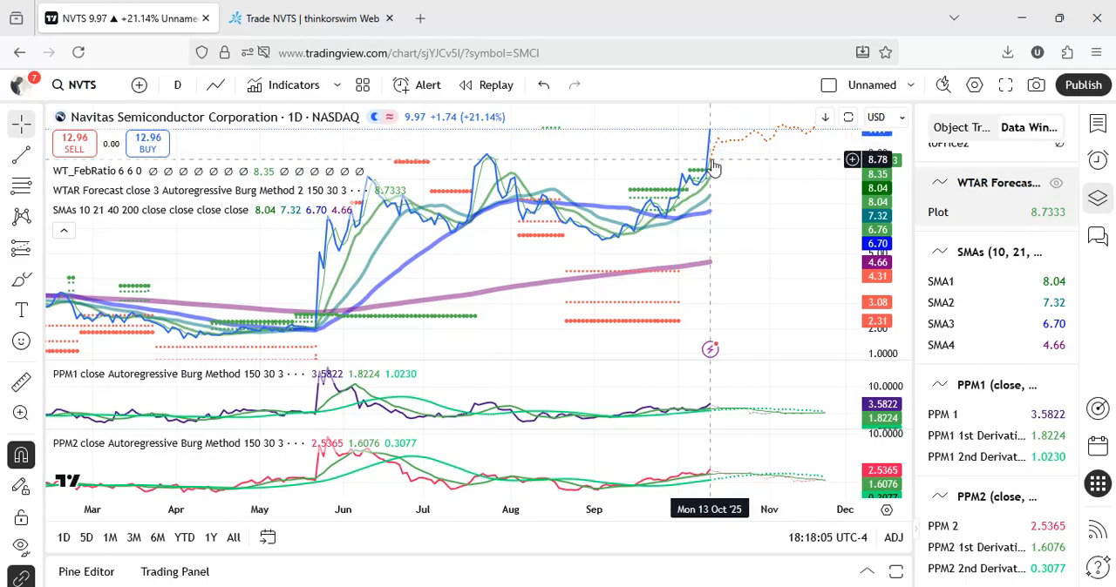
mouse_move(718, 154)
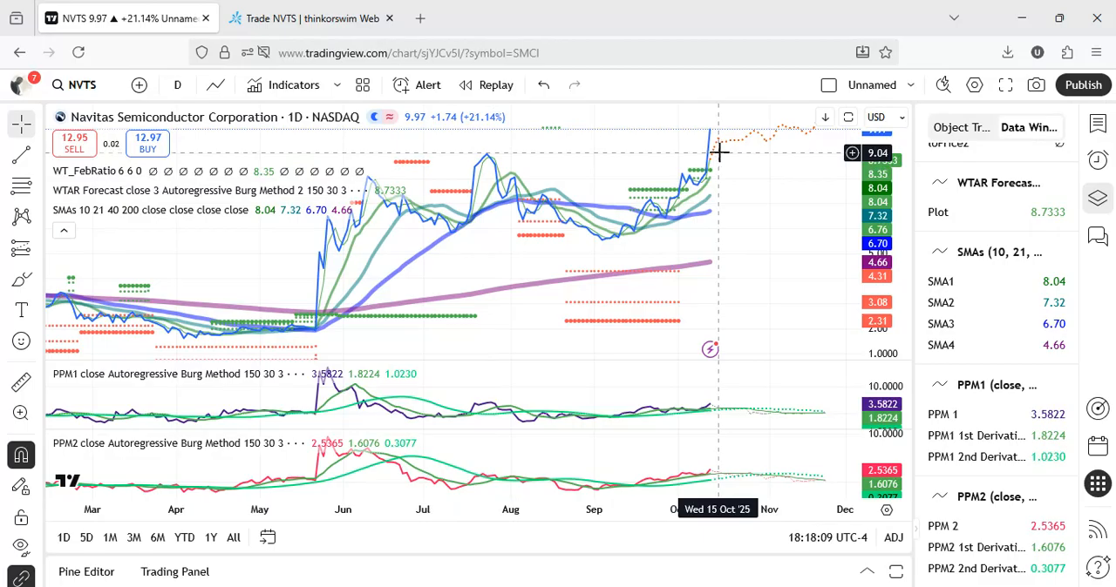
mouse_move(722, 154)
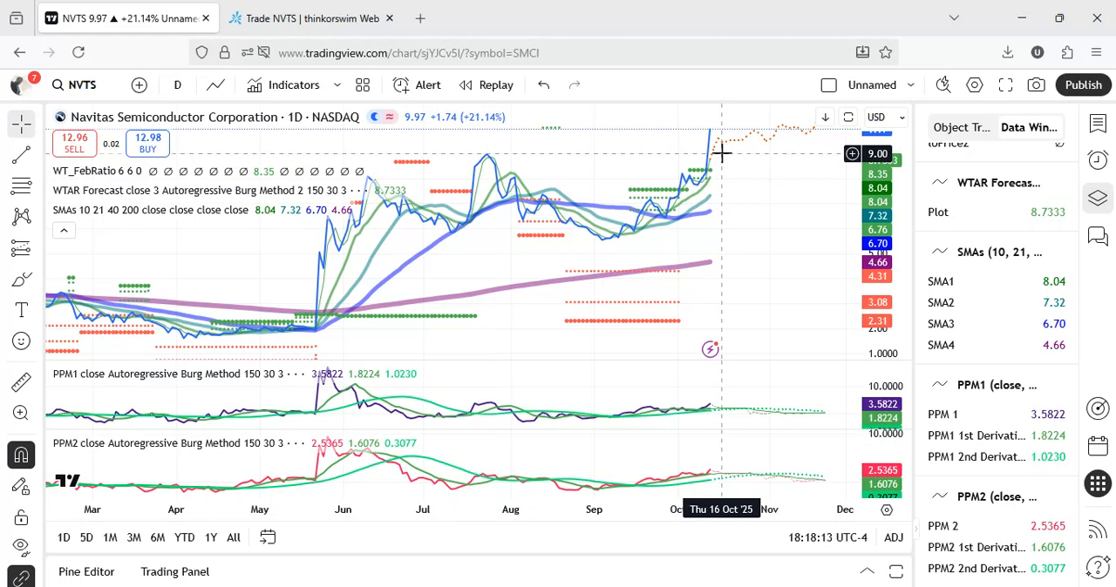
mouse_move(736, 197)
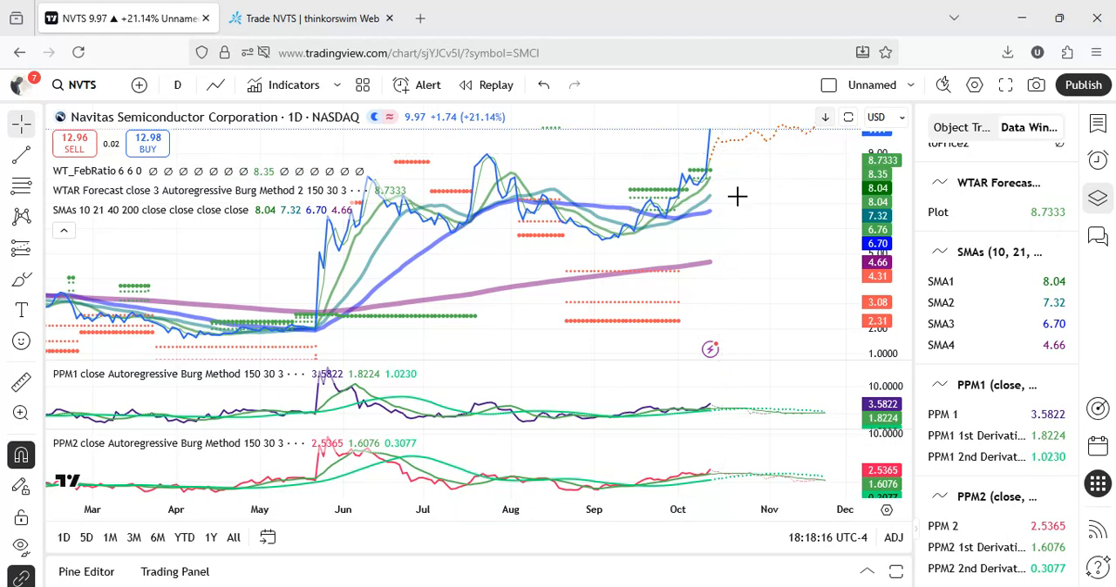
mouse_move(715, 197)
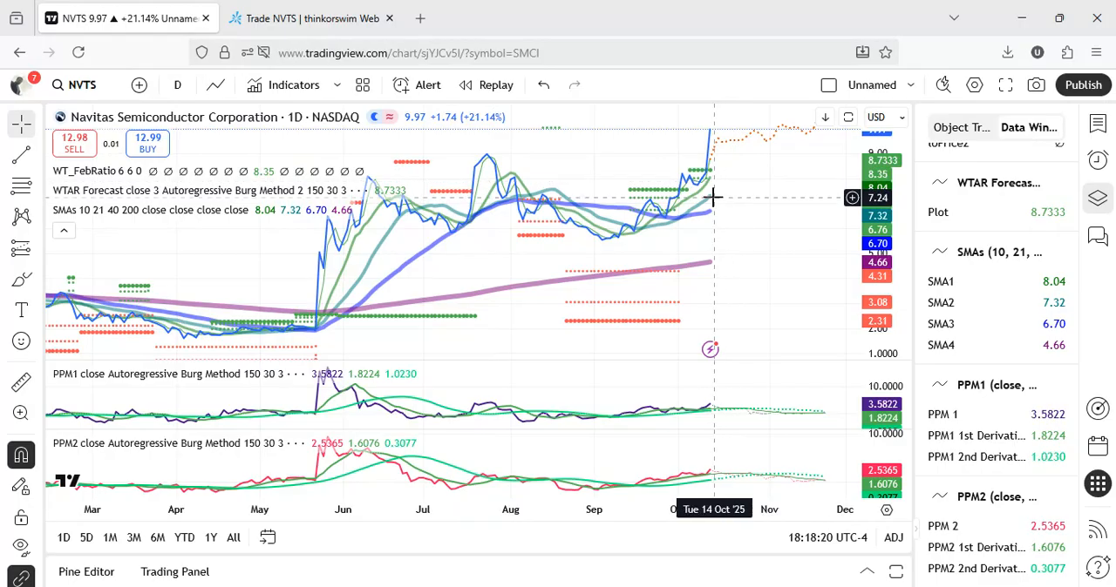
mouse_move(711, 206)
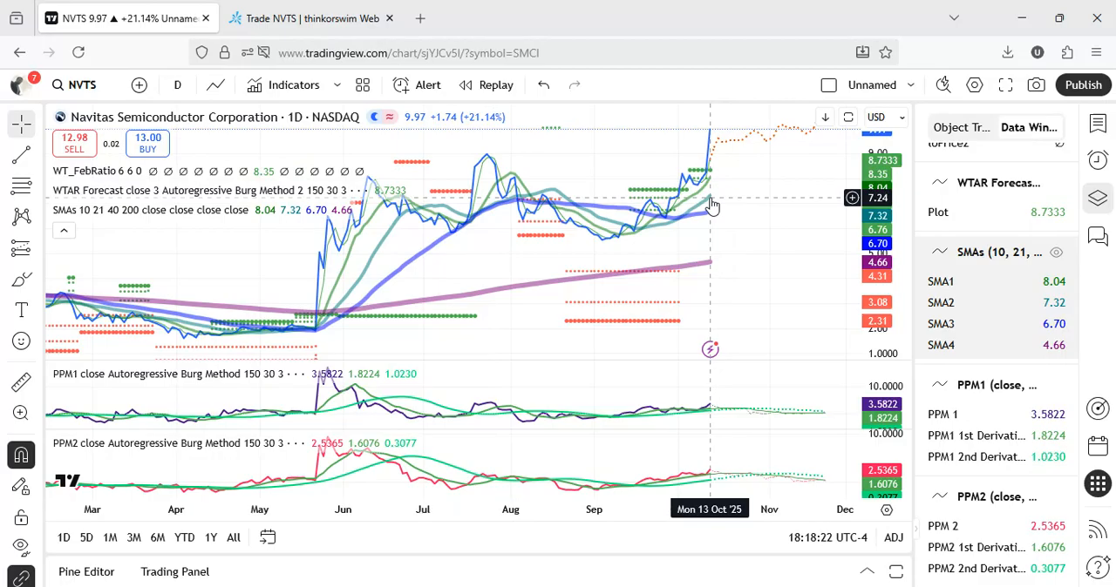
Return to the thinkorswim web NVTS 4-hour chart from the TradingView tab
click(310, 18)
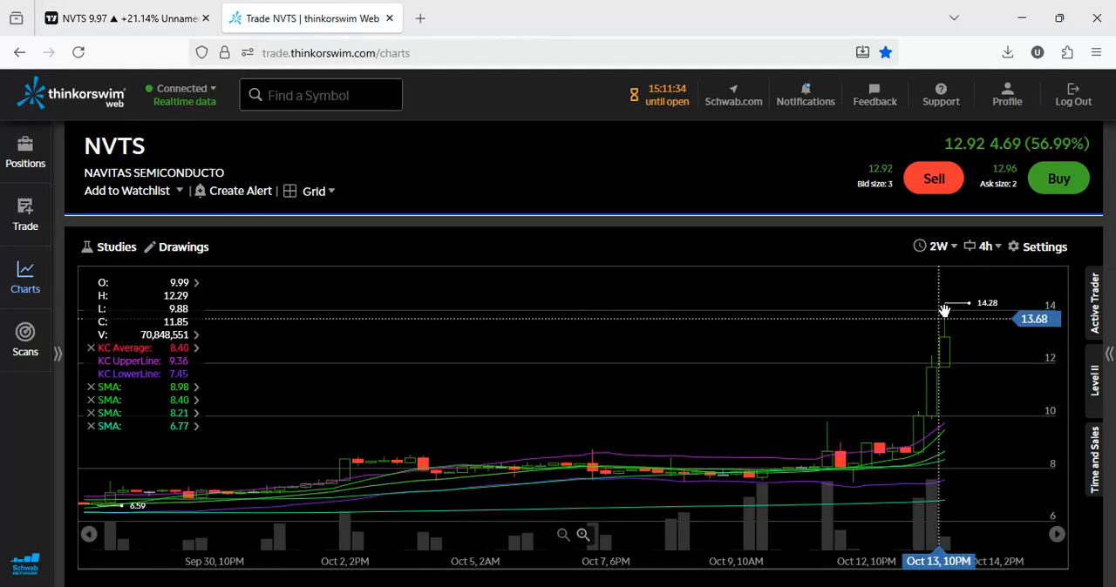
mouse_move(680, 308)
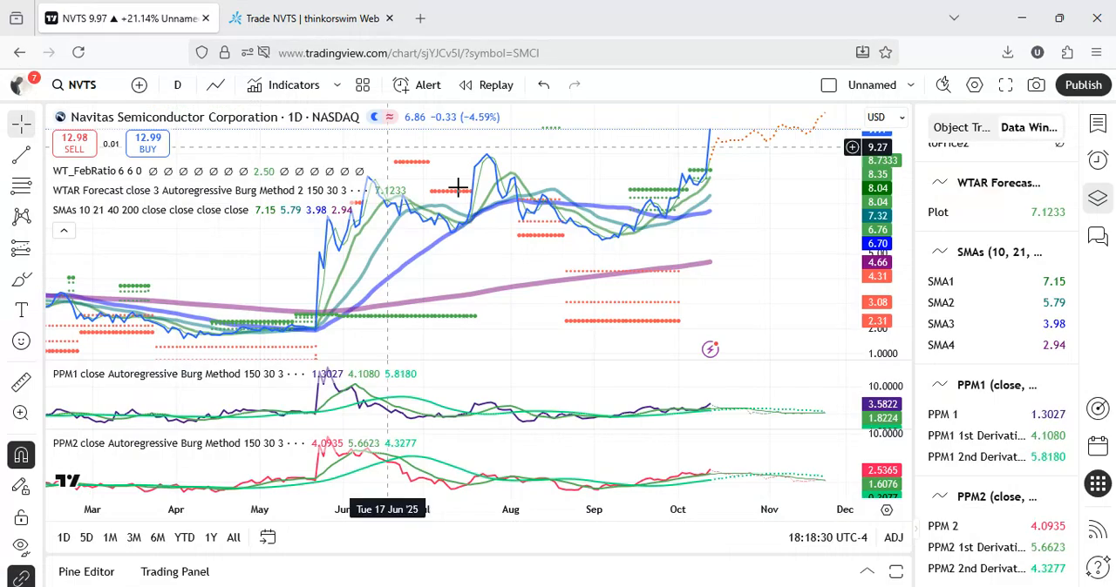
mouse_move(743, 408)
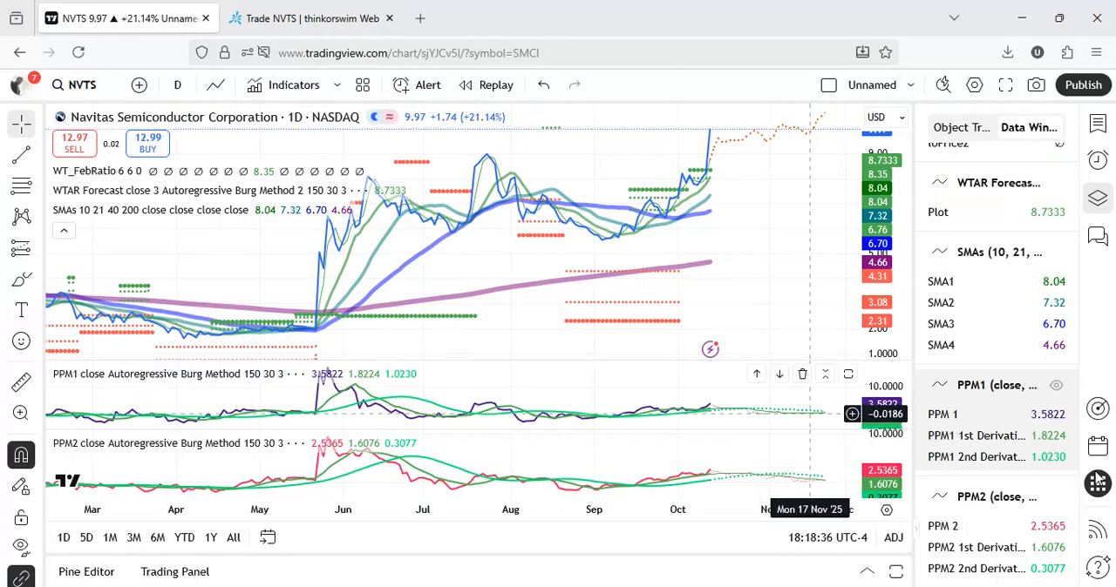
mouse_move(705, 411)
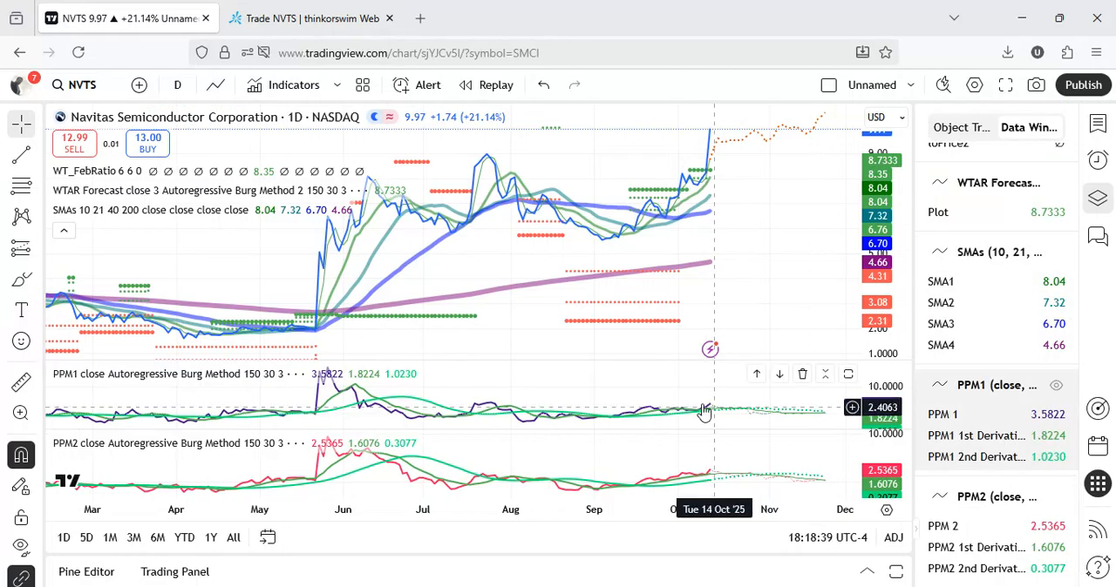
mouse_move(694, 386)
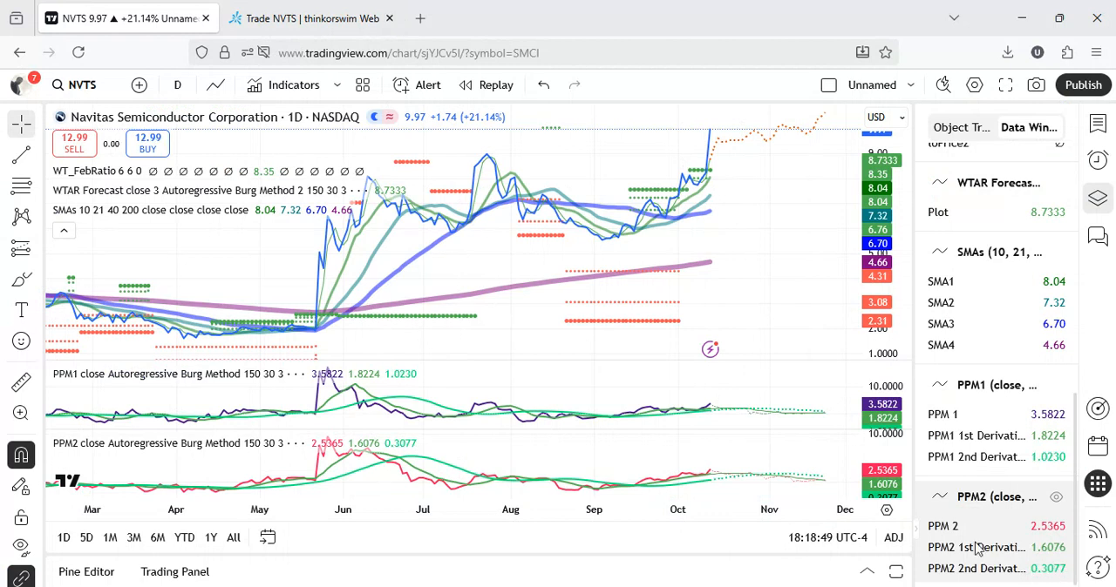
mouse_move(704, 178)
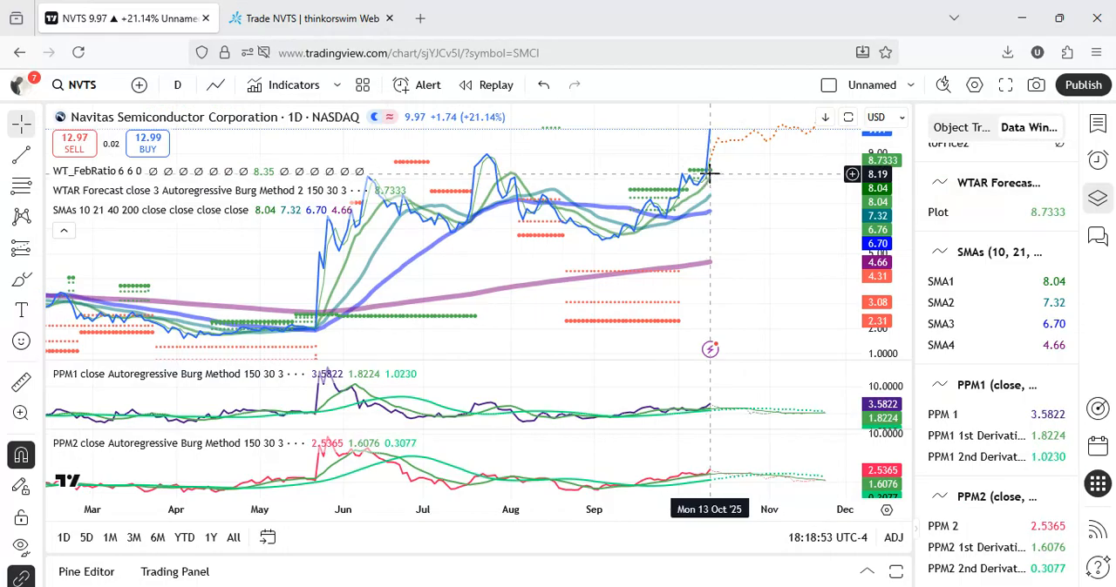
mouse_move(178, 84)
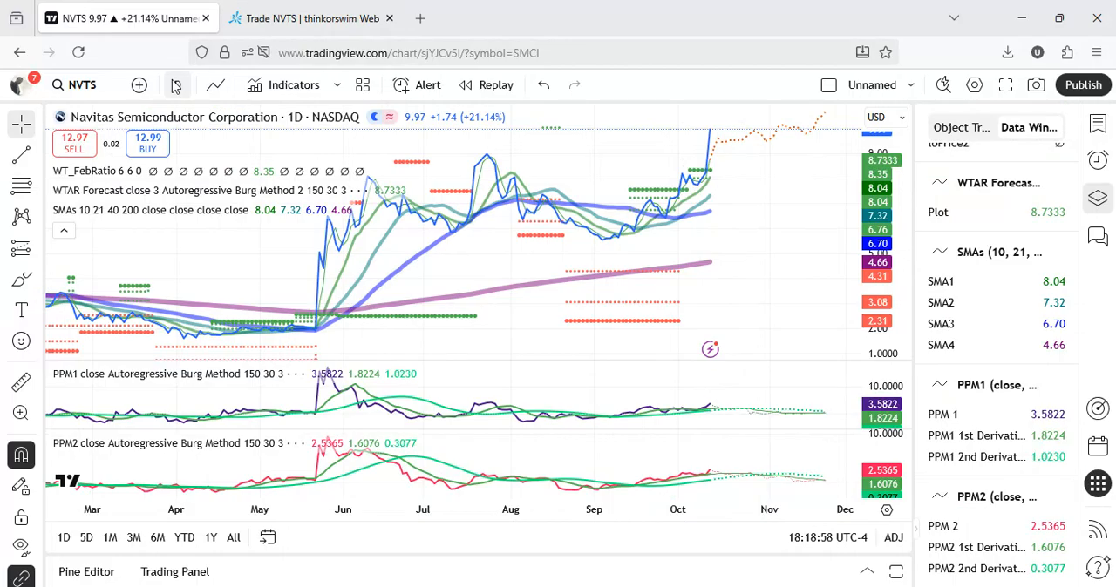
Change the NVTS chart interval from daily to 4-hour bars
click(174, 84)
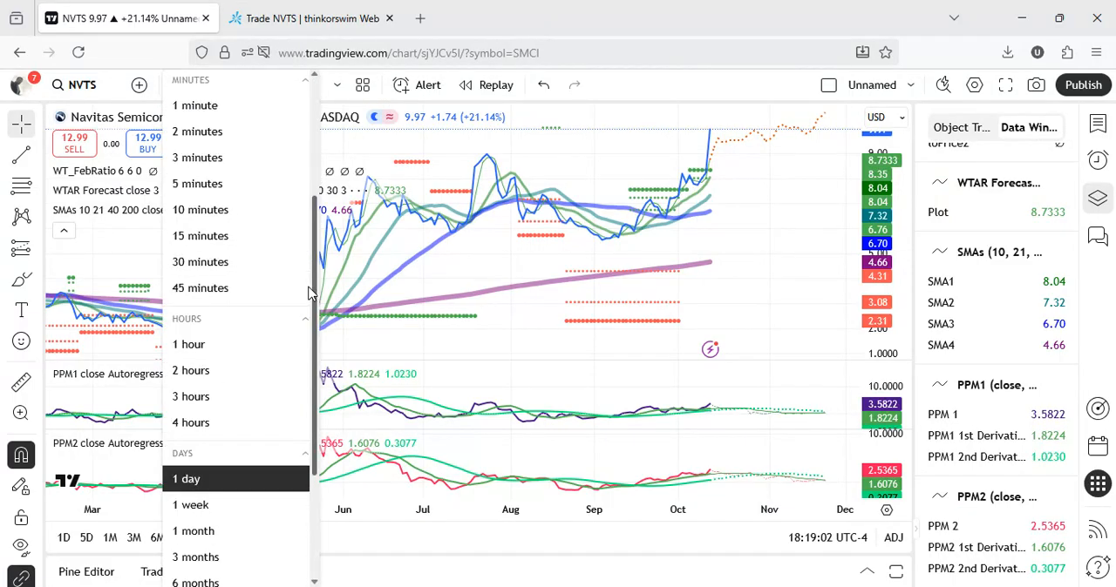
scroll(down, 3)
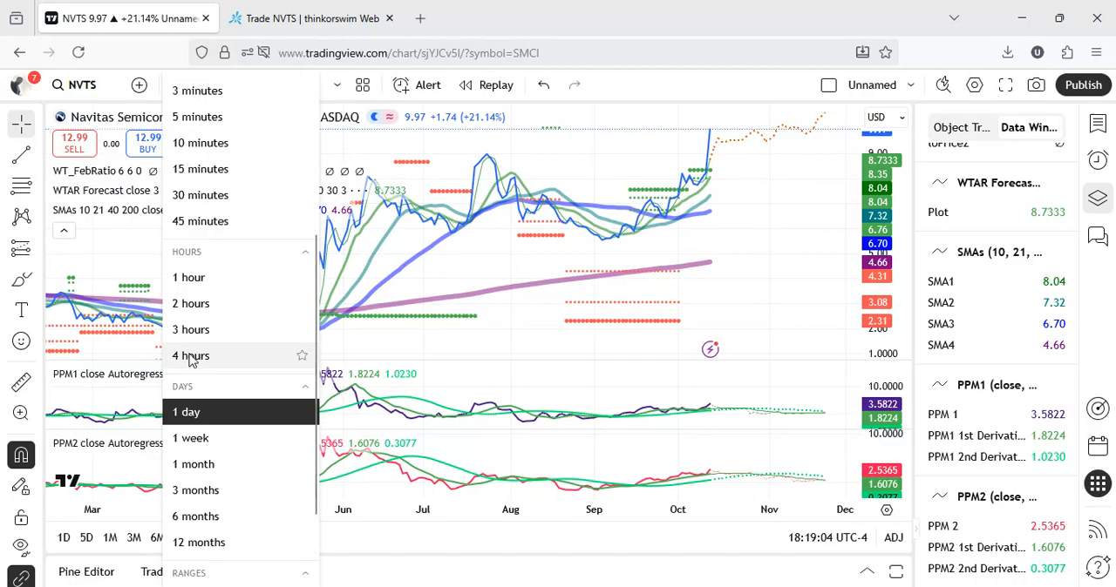
click(190, 356)
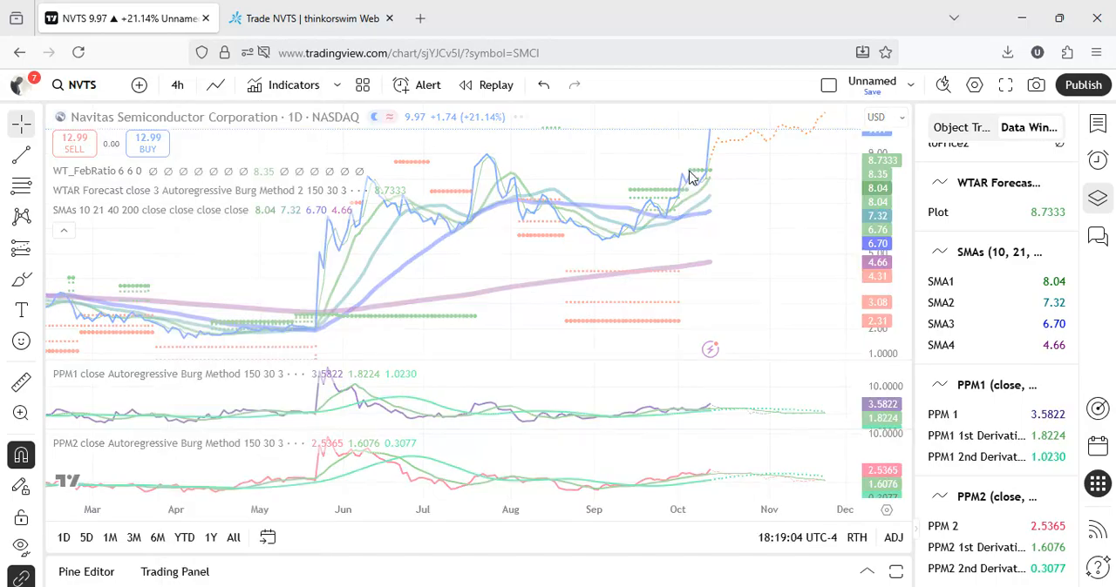
mouse_move(701, 196)
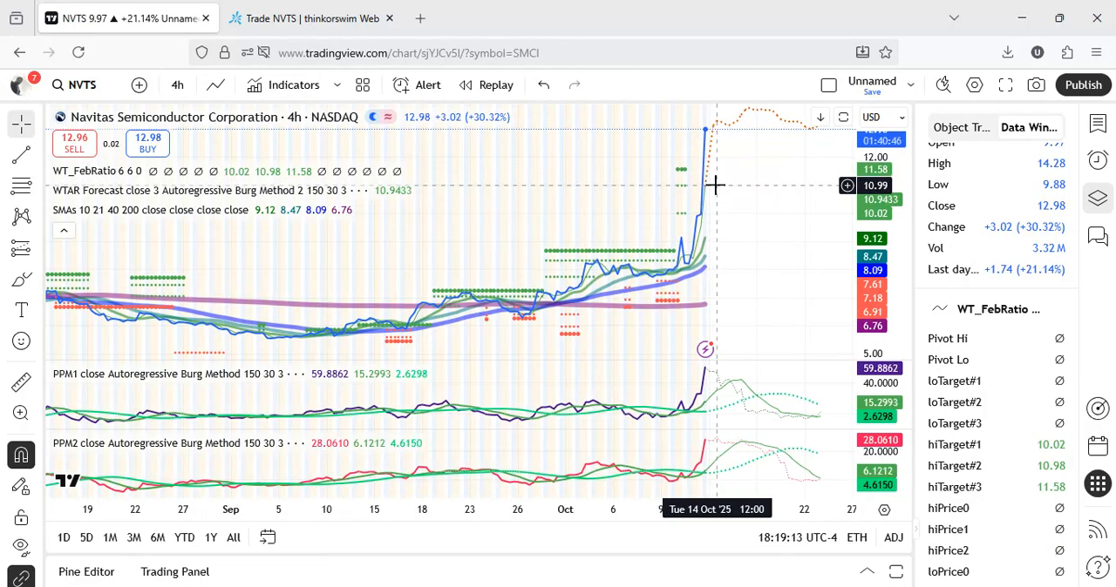
mouse_move(729, 188)
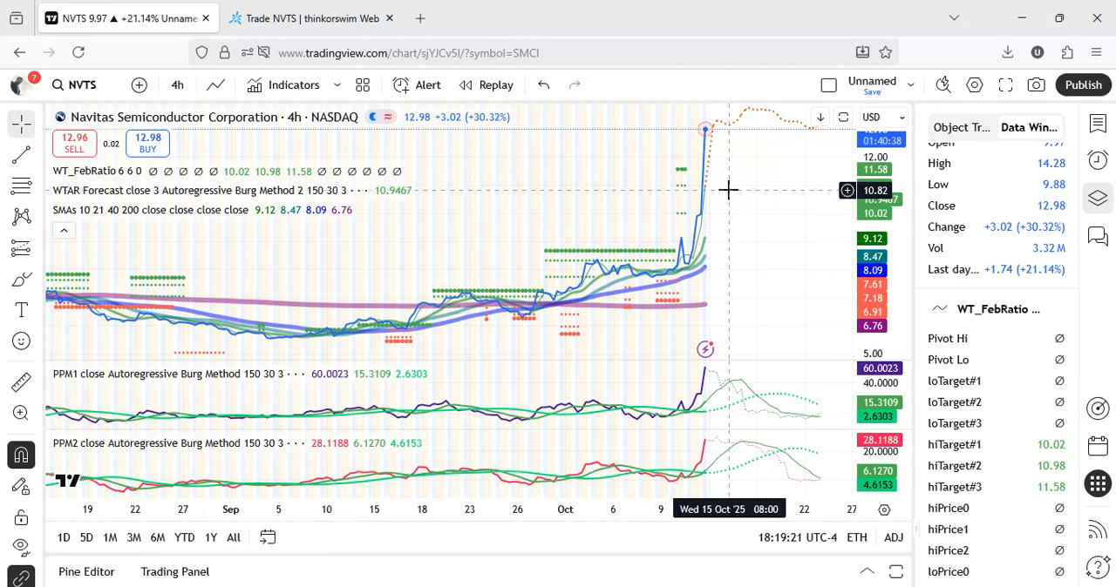
mouse_move(748, 164)
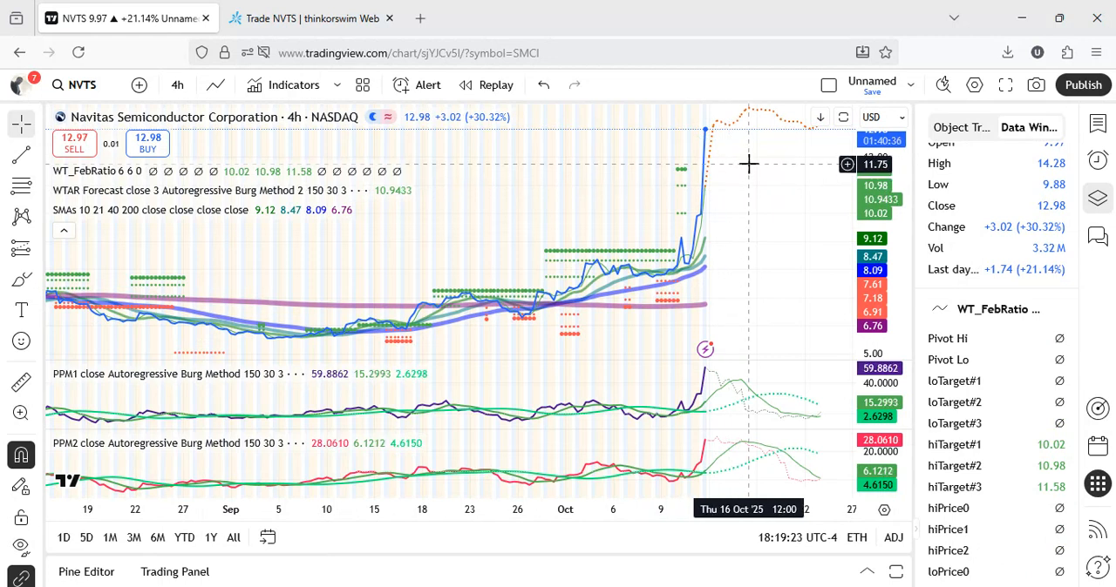
mouse_move(758, 164)
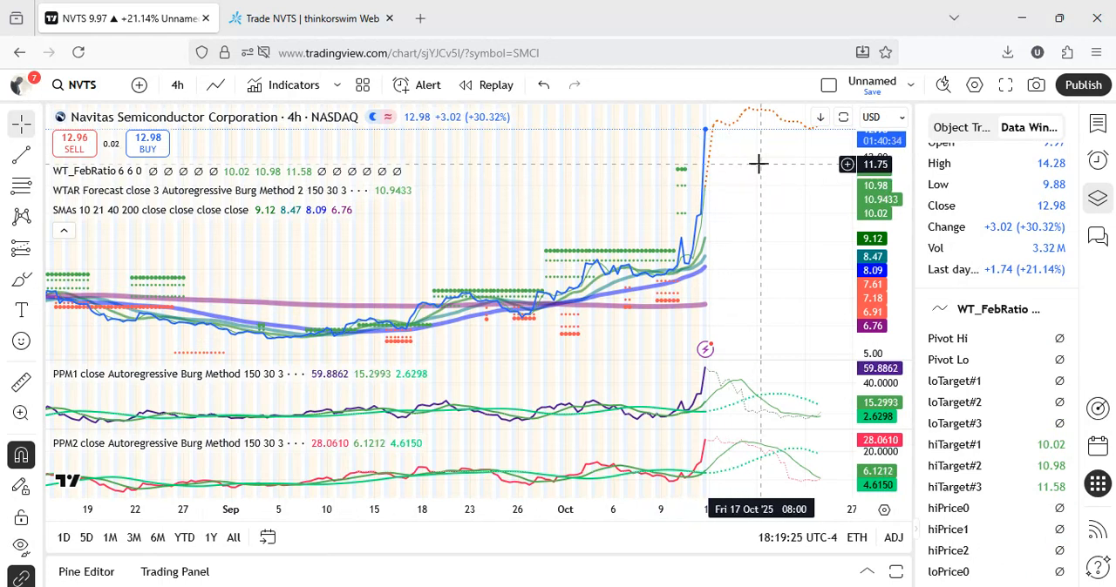
mouse_move(751, 164)
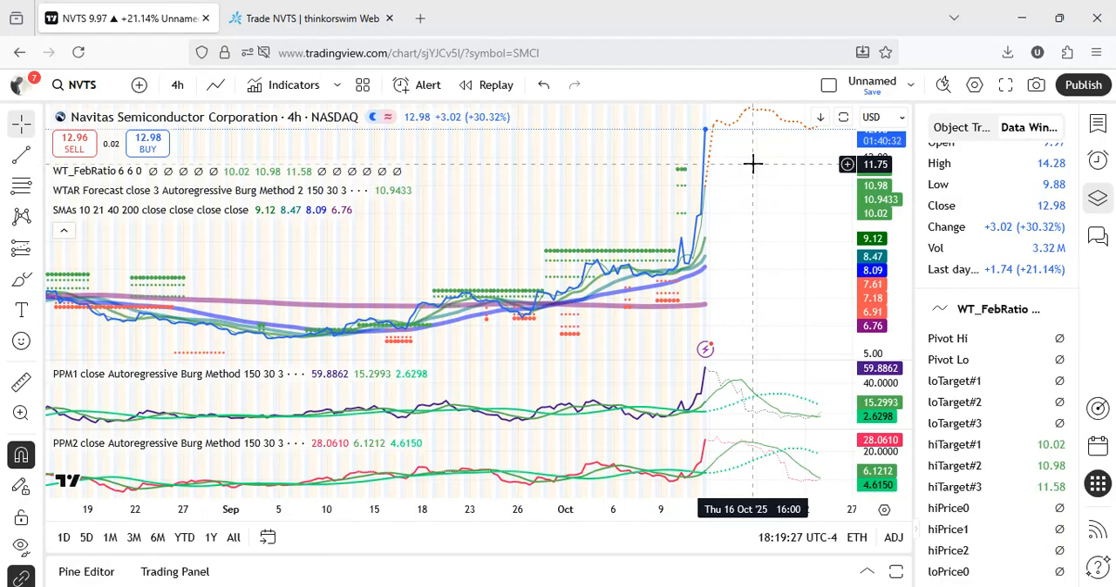
mouse_move(705, 185)
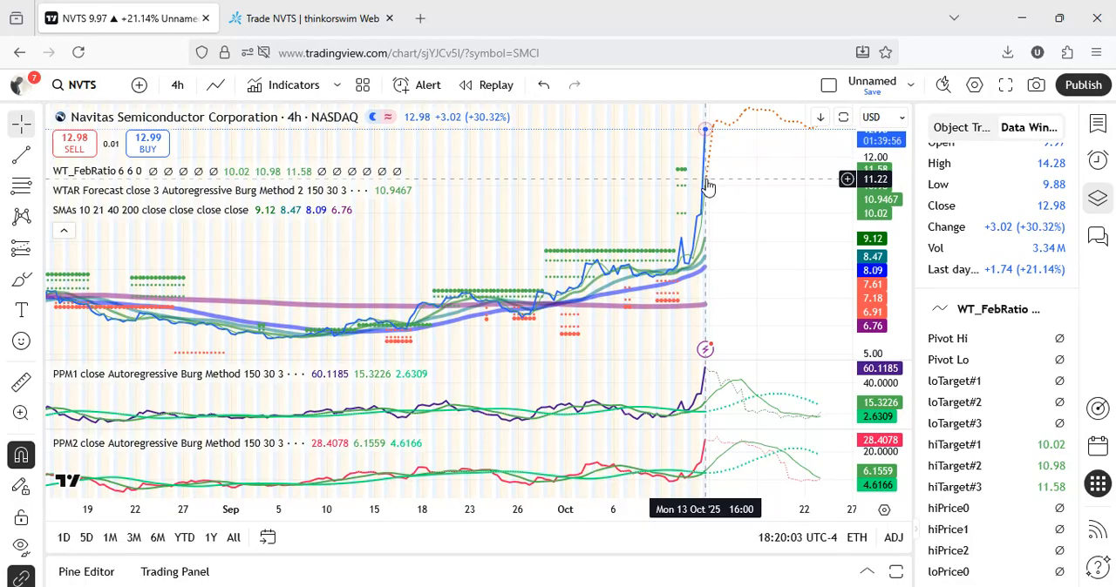
mouse_move(739, 330)
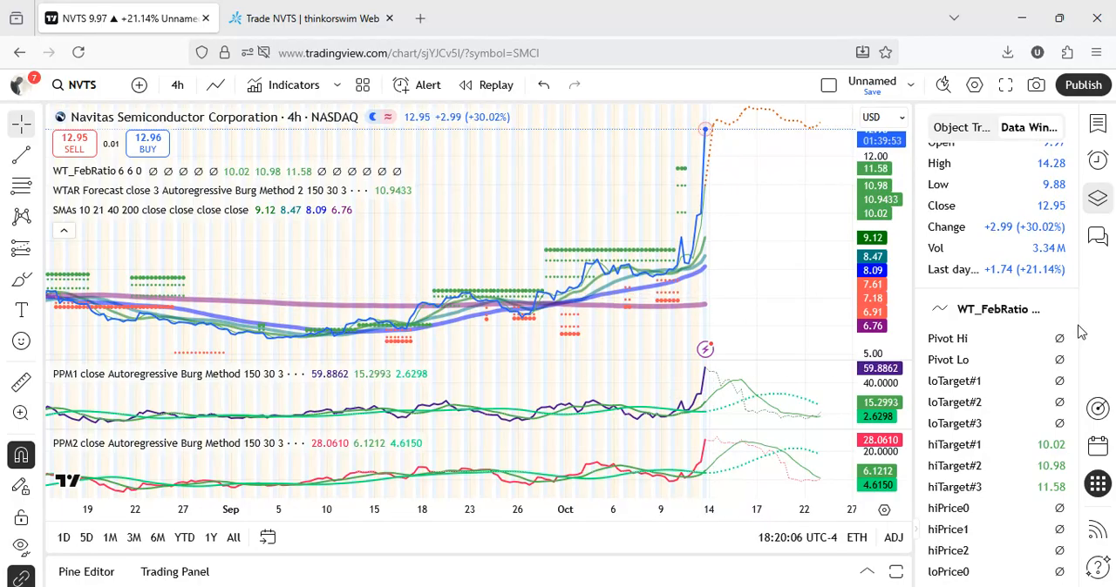
scroll(down, 3)
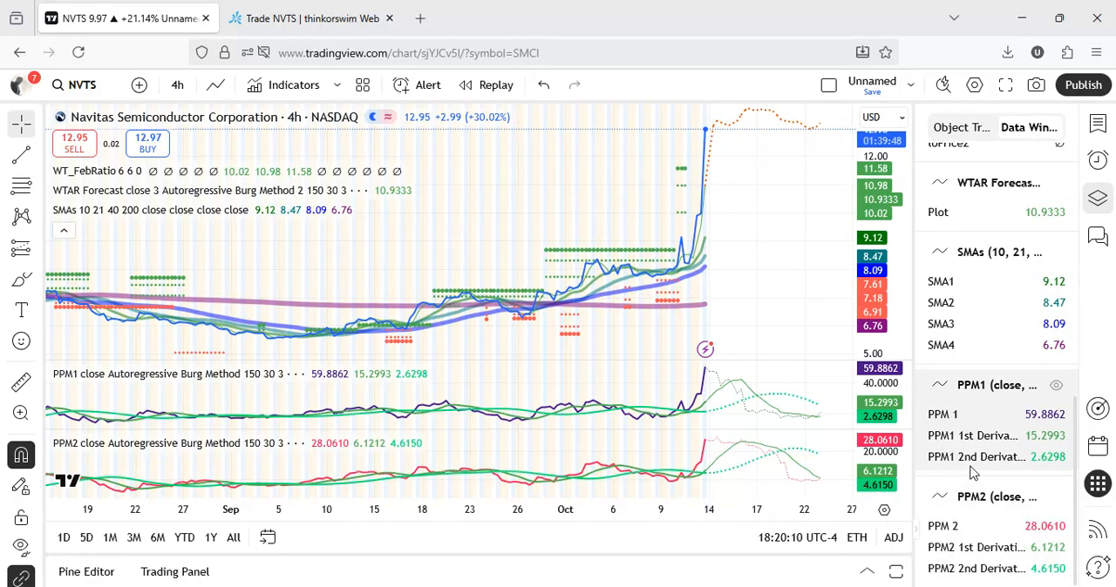
mouse_move(713, 258)
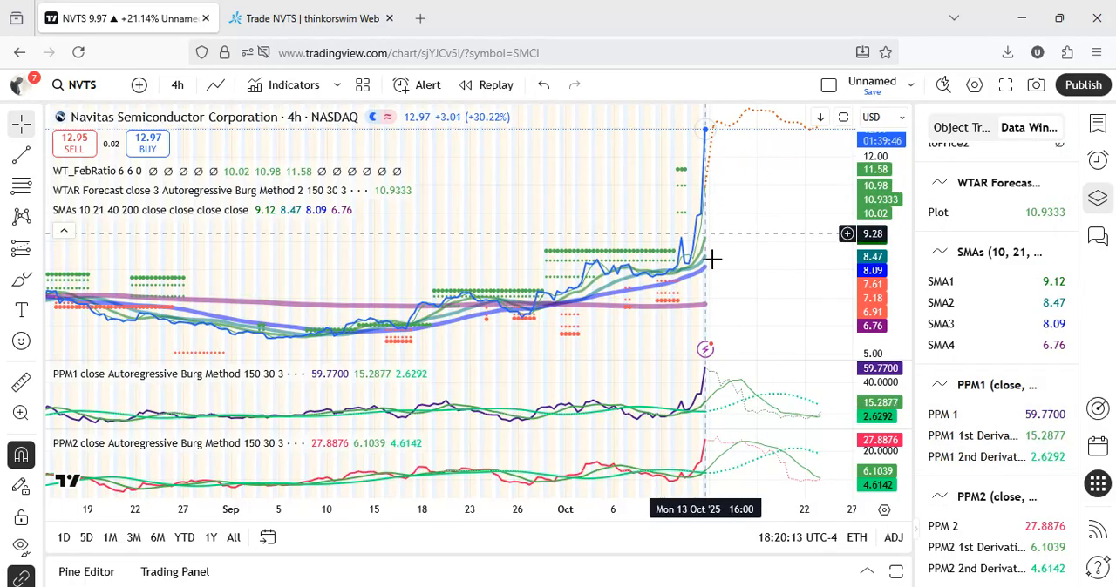
mouse_move(713, 259)
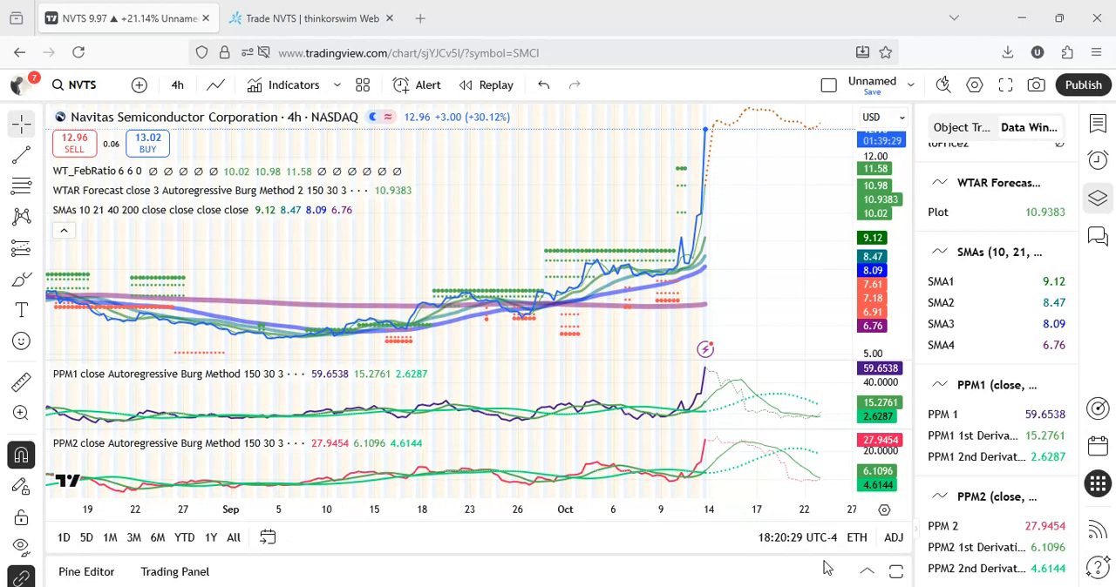
mouse_move(779, 302)
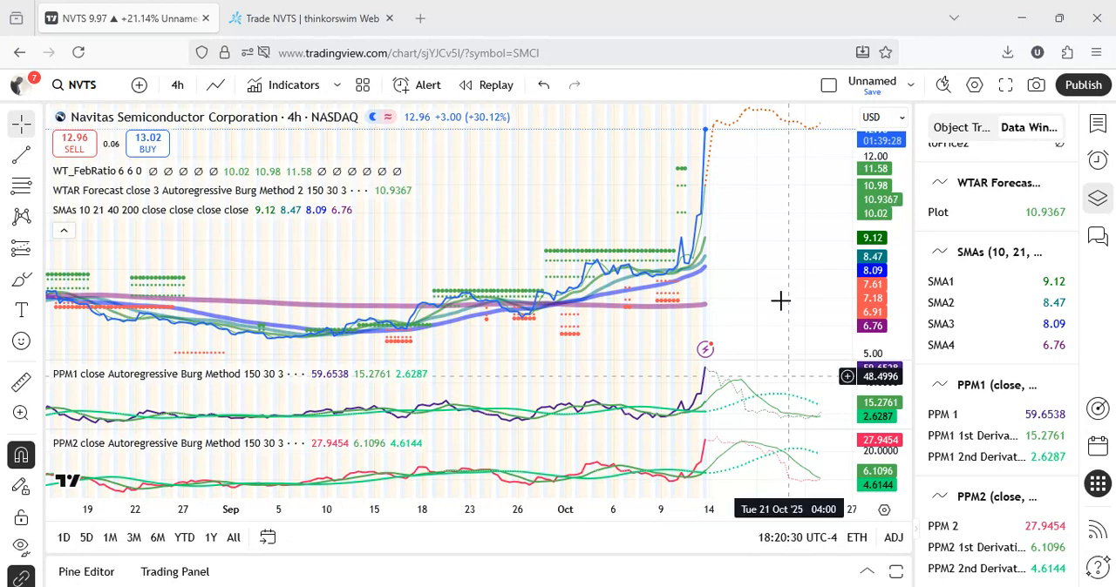
mouse_move(781, 302)
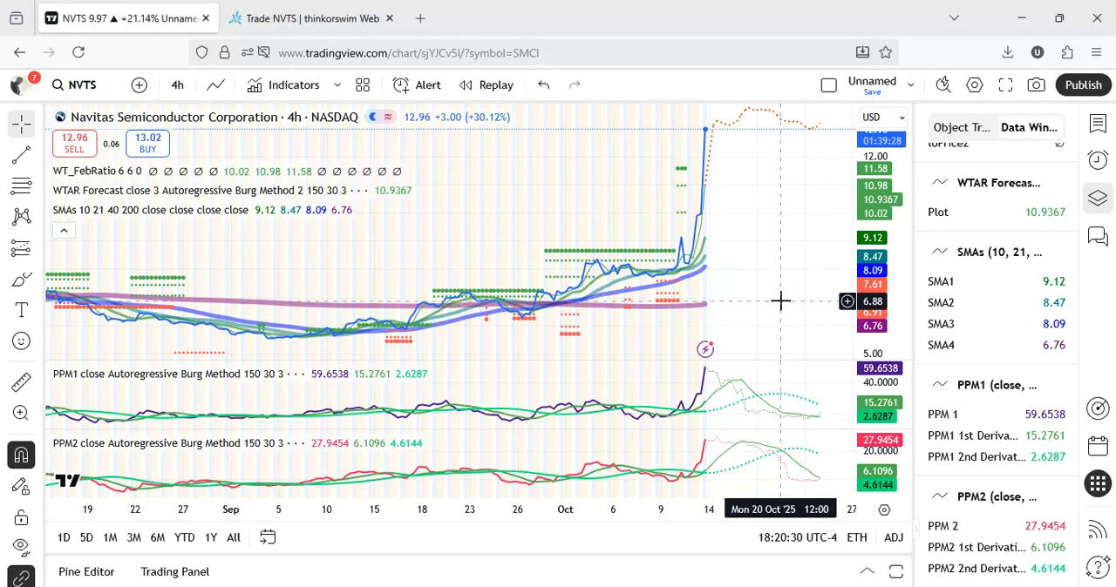
Bring up the NVTS Active Trader price ladder beside the thinkorswim 4-hour chart
click(310, 18)
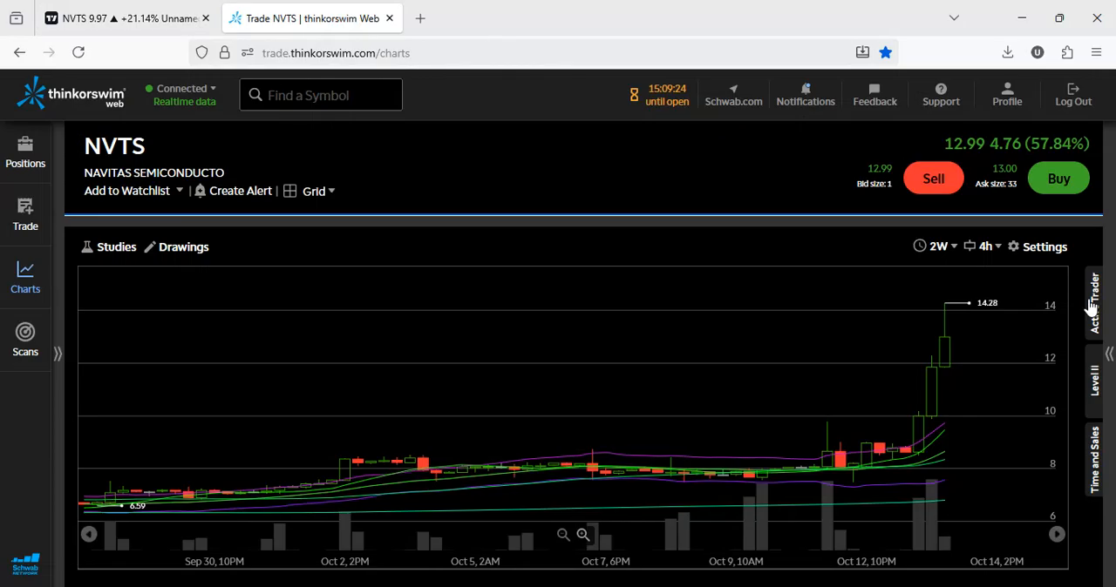
click(1094, 296)
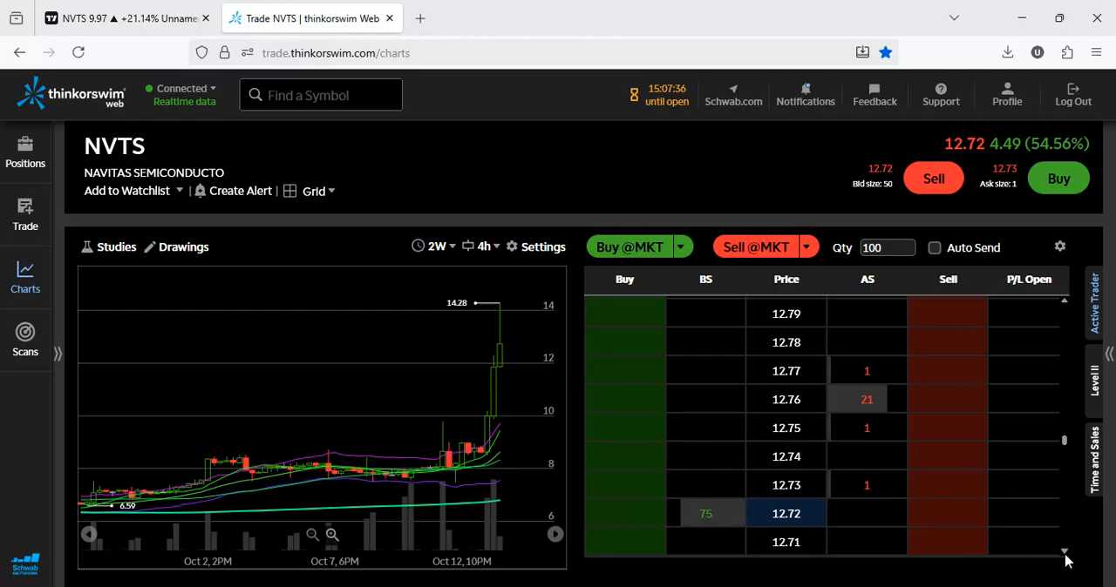
scroll(down, 3)
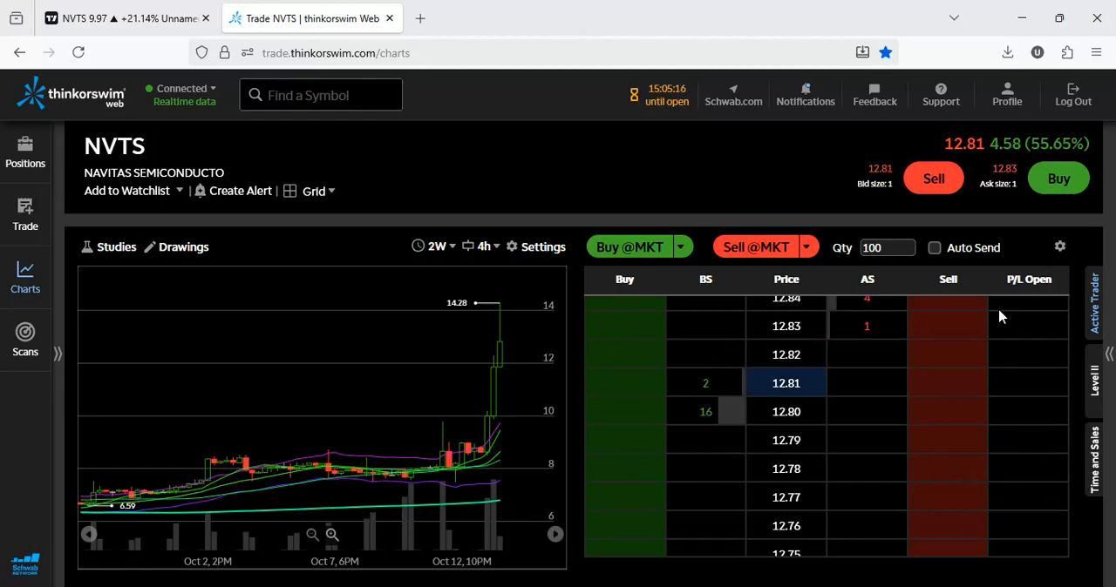
mouse_move(1046, 212)
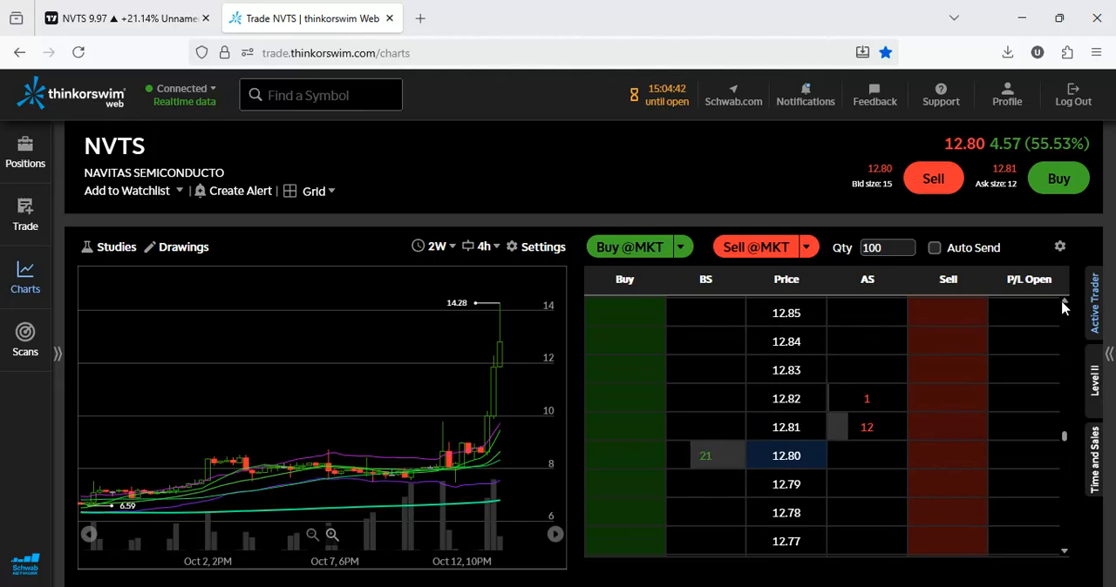
mouse_move(791, 467)
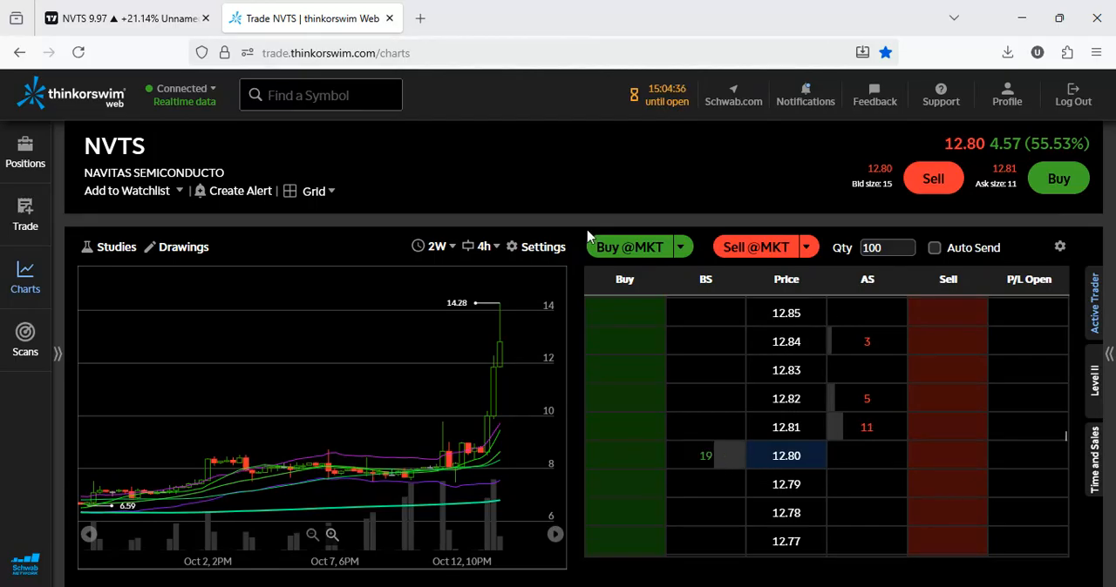
mouse_move(742, 474)
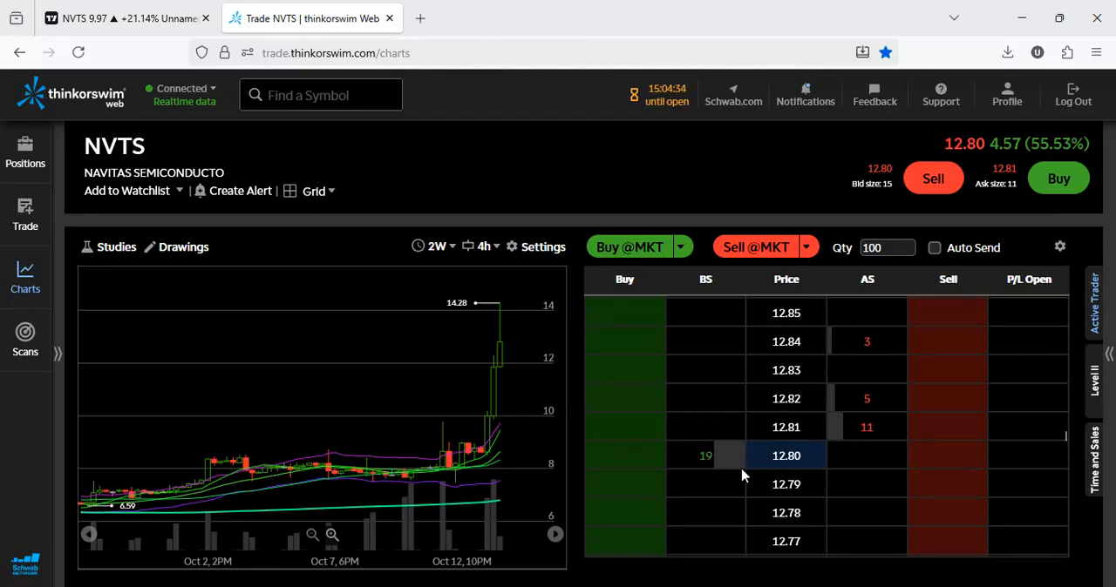